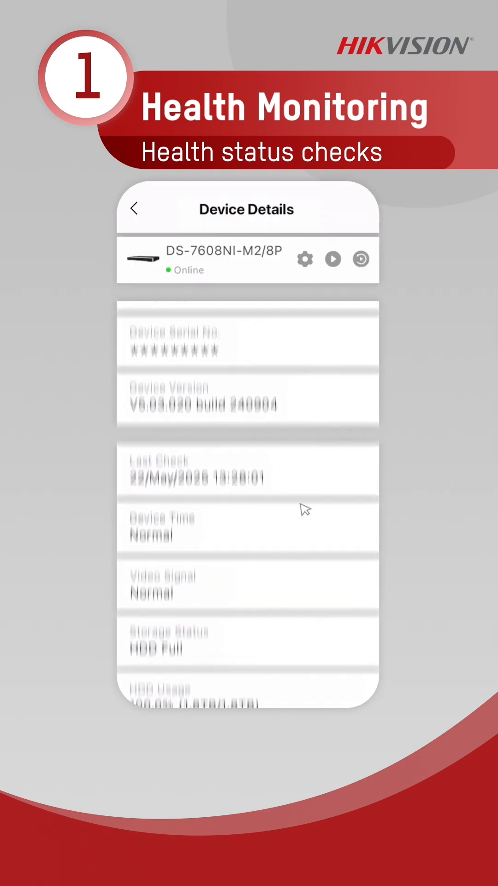
Check the NVR's connected camera statuses, then review the Encoding Device health list
click(272, 316)
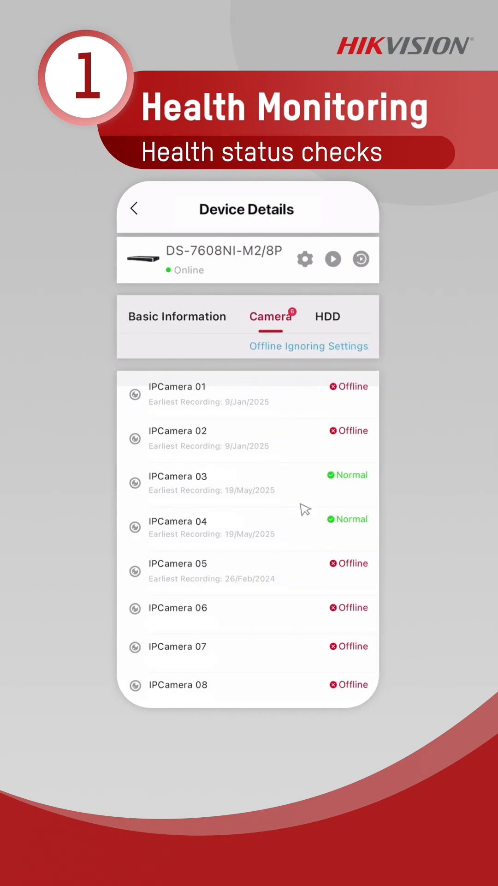
click(135, 209)
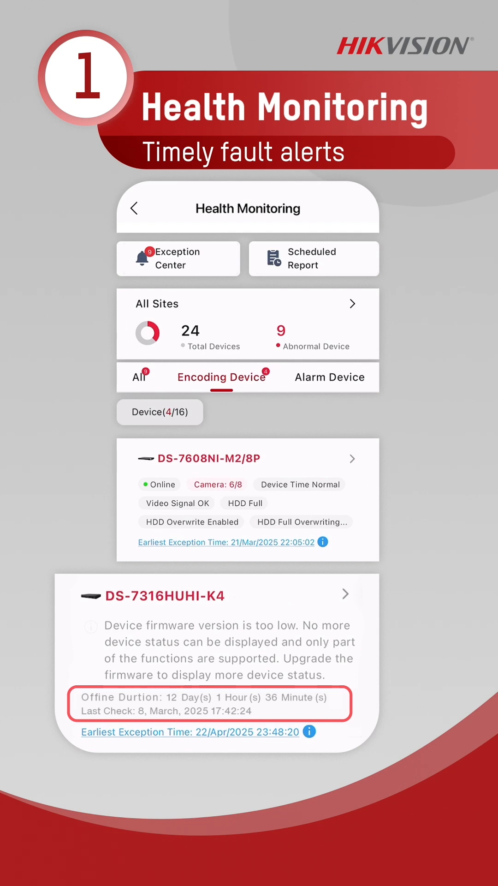
scroll(up, 3)
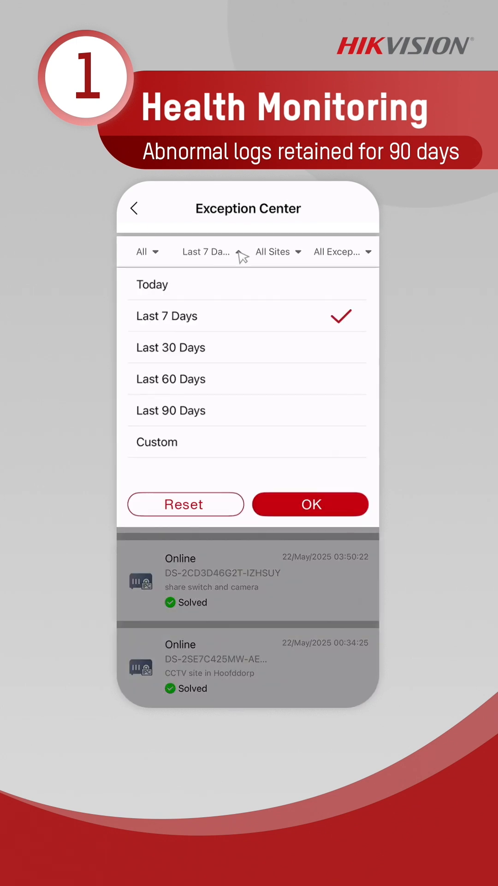
Set the Exception Center time range to Last 90 Days and apply it
click(171, 410)
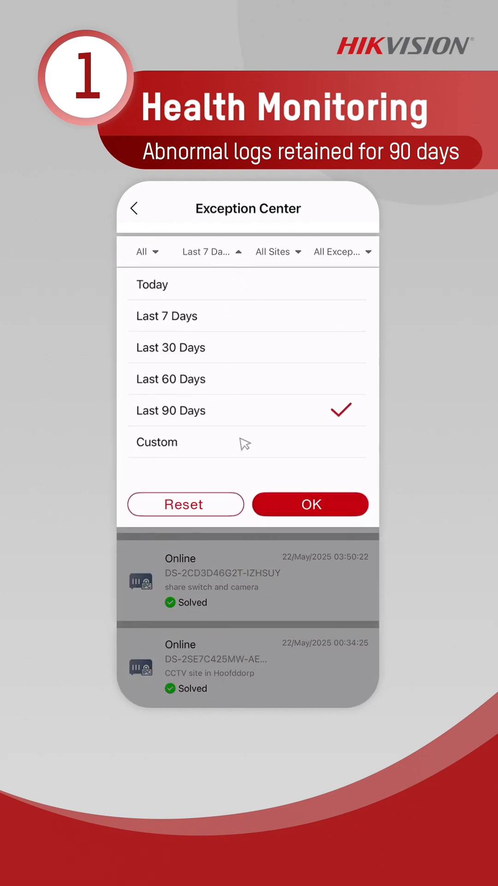
click(311, 503)
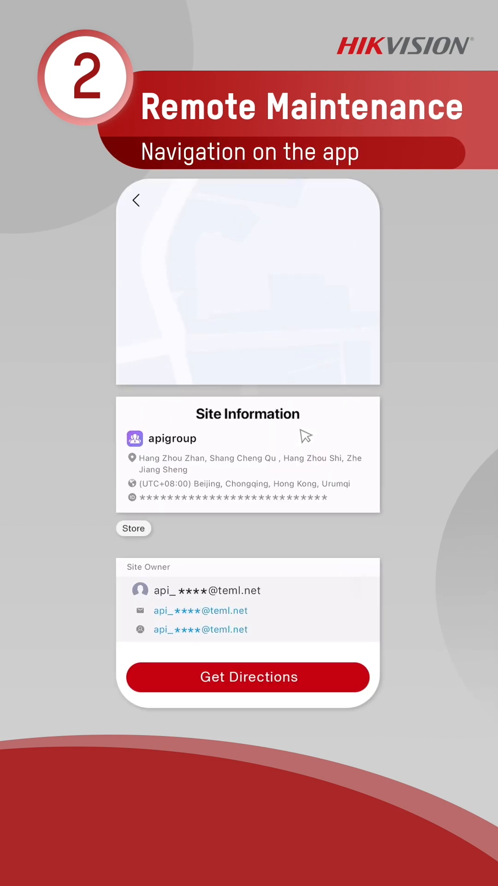
Get directions to the apigroup site and choose Map from the action sheet
click(247, 676)
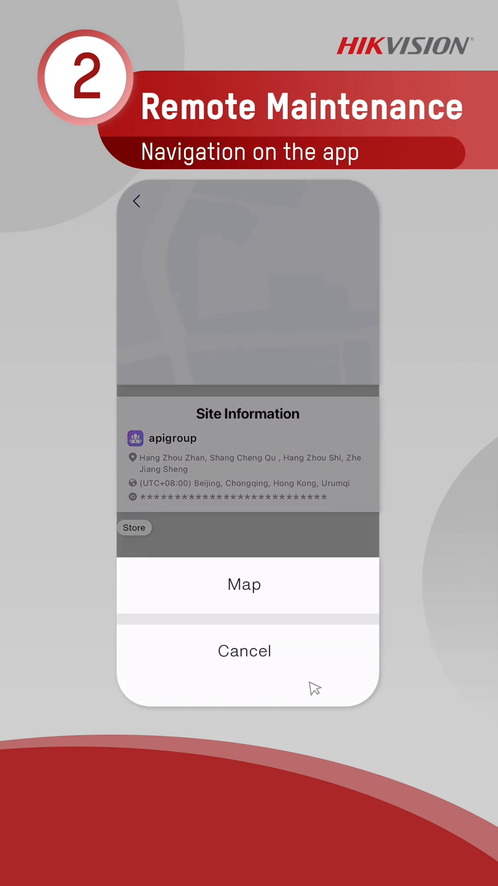
click(245, 584)
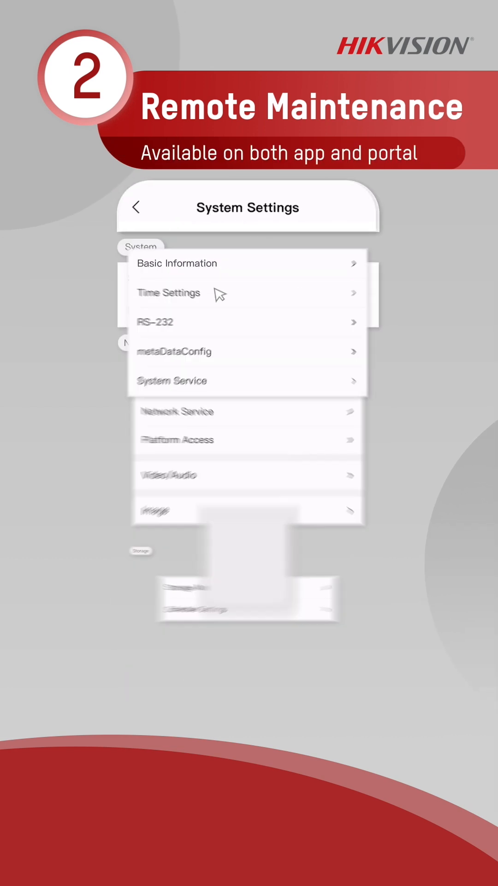
View the IP camera's Basic Information and save it, confirming the Saved message
click(178, 263)
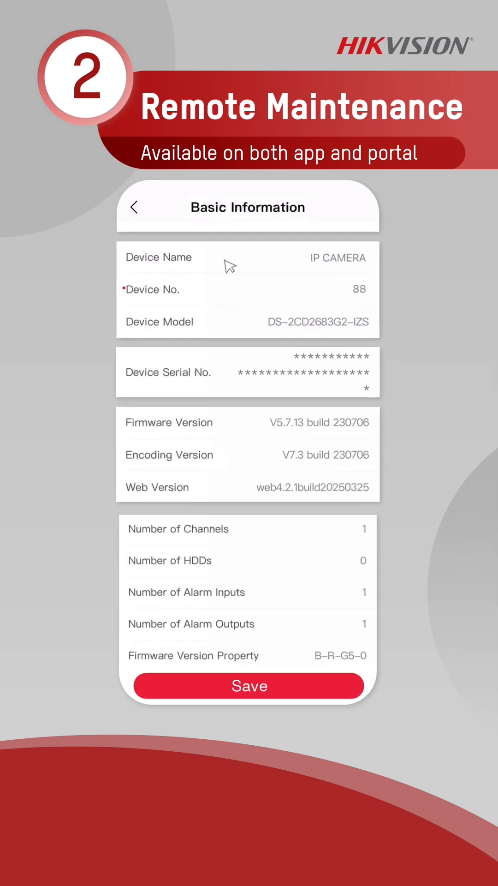
click(248, 686)
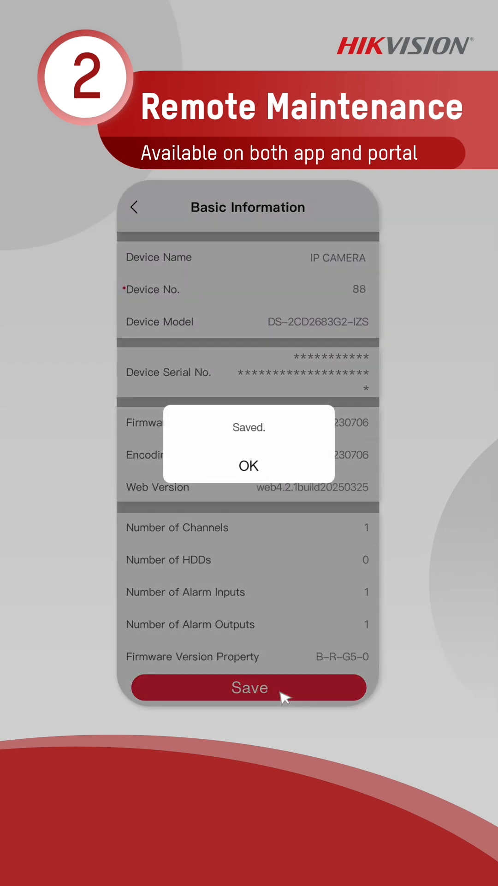